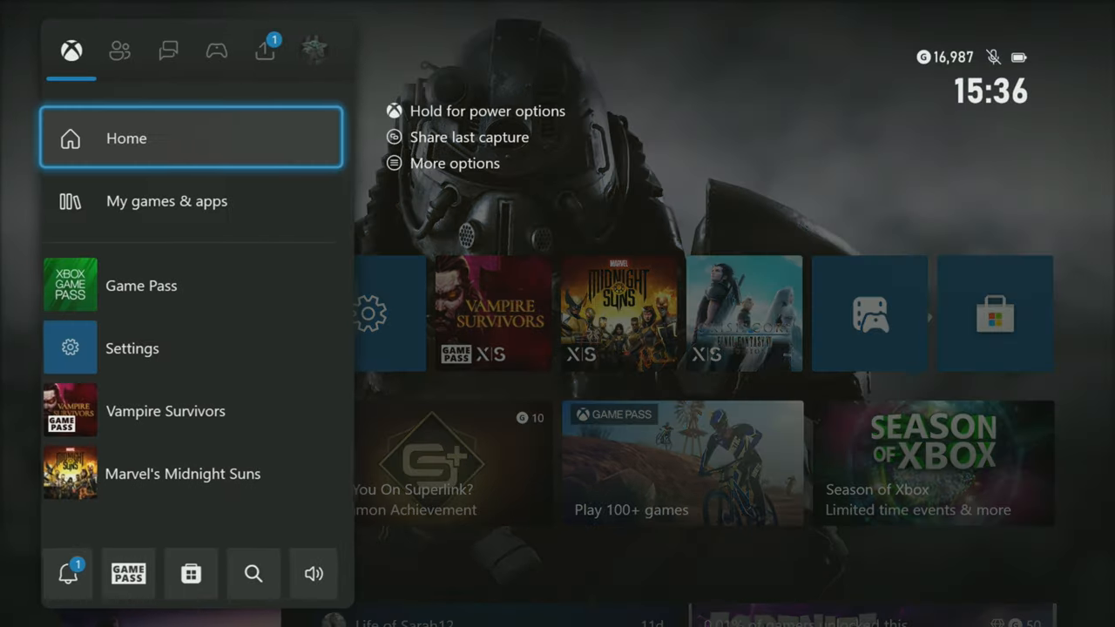
- Navigate via Profile & system to Settings > General > Power options and make Sleep the active power mode
{"action": "left_click", "coordinate": [324, 49]}
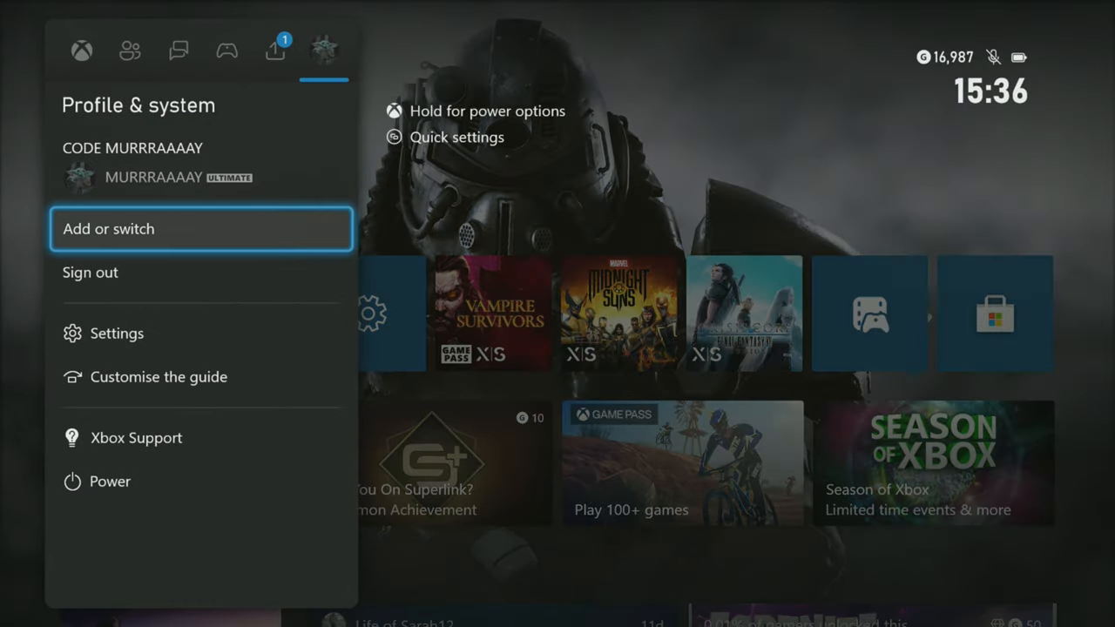
{"action": "left_click", "coordinate": [115, 333]}
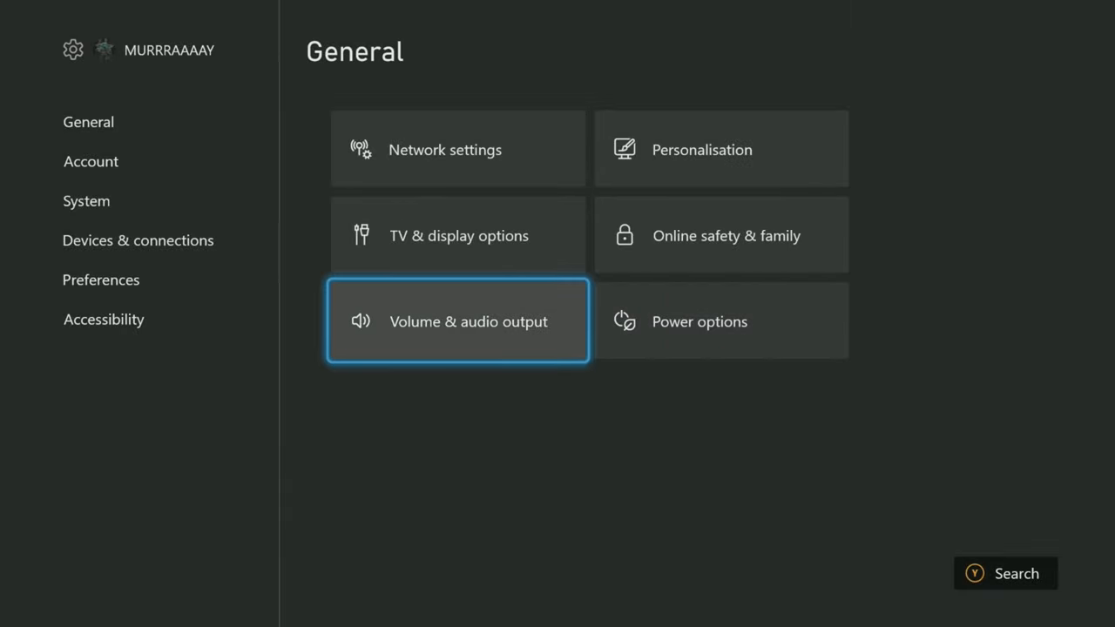
{"action": "key", "text": "Right"}
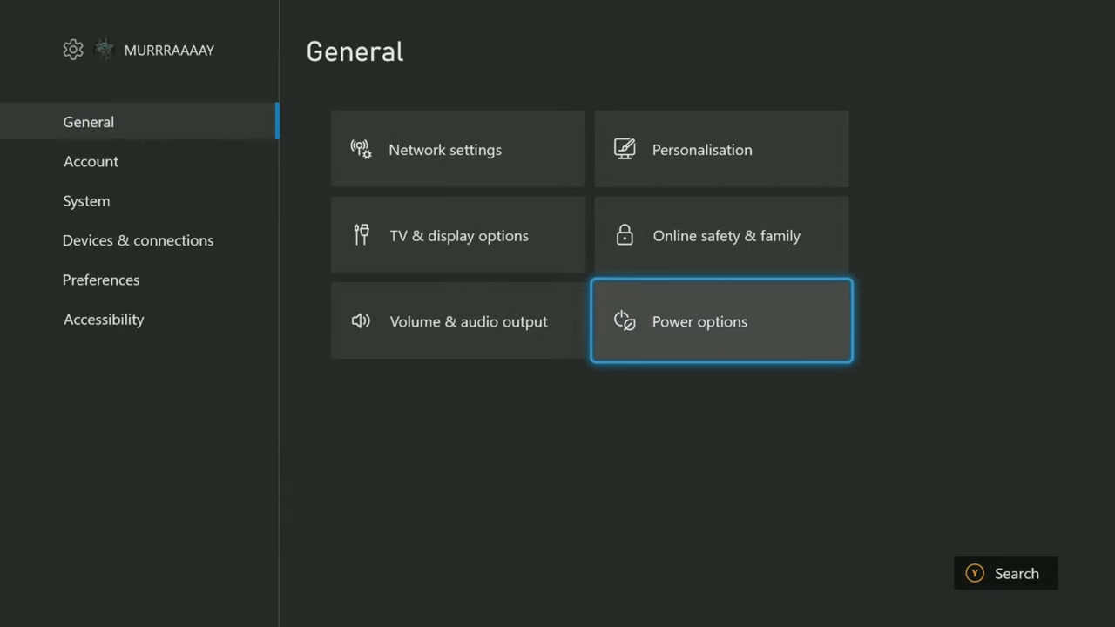
{"action": "left_click", "coordinate": [722, 321]}
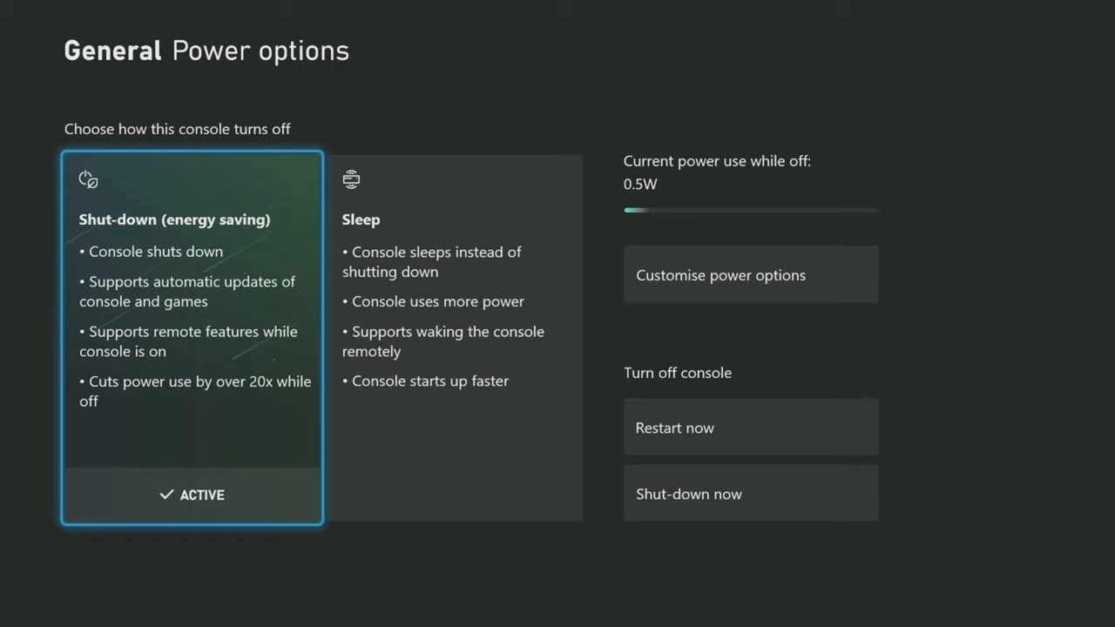
{"action": "left_click", "coordinate": [453, 340]}
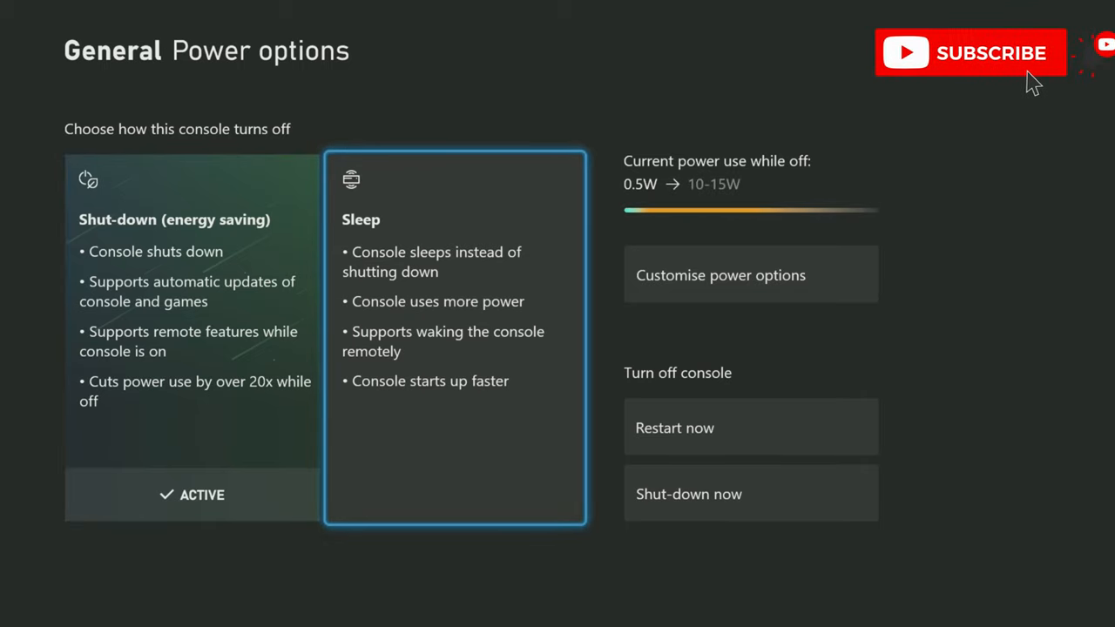
{"action": "left_click", "coordinate": [453, 340]}
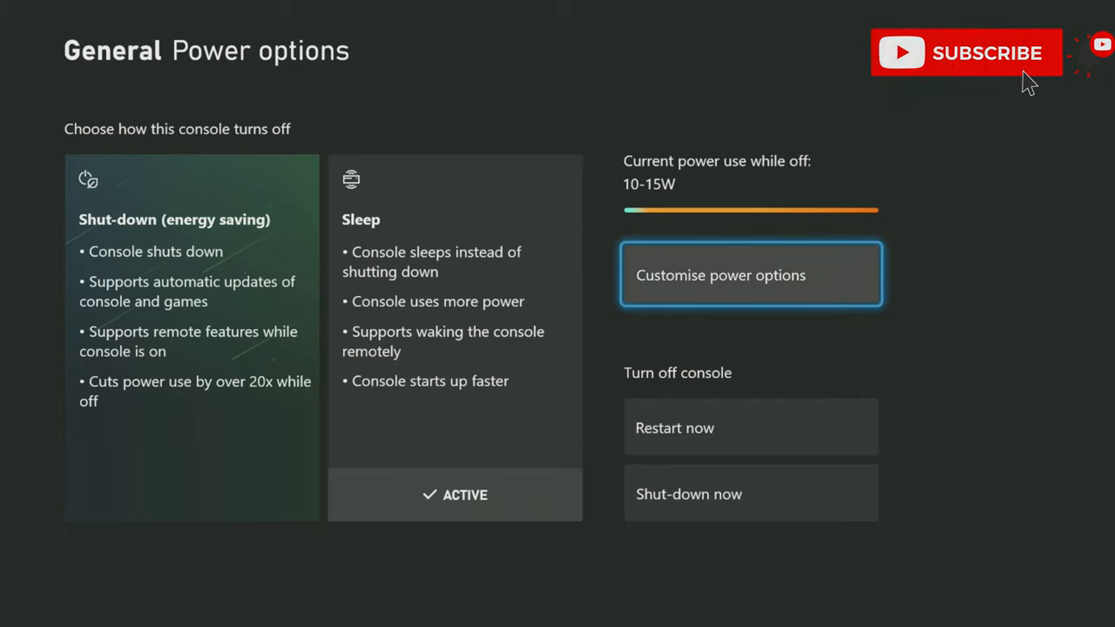
- In Customise power options, untick 'When console is off, turn off storage'
{"action": "left_click", "coordinate": [750, 275]}
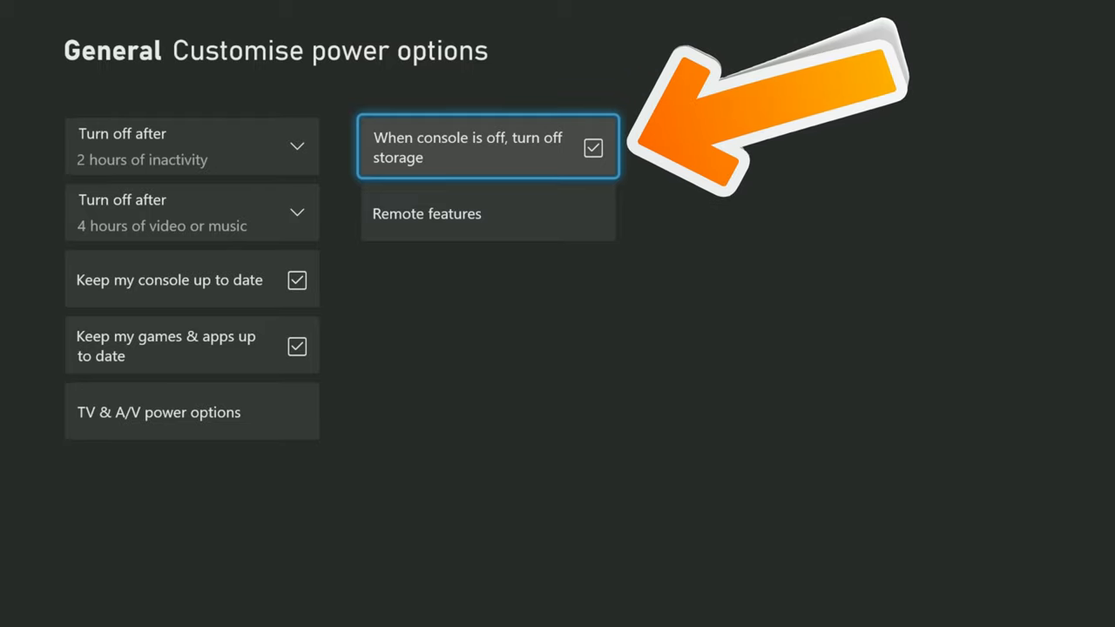
{"action": "left_click", "coordinate": [592, 147]}
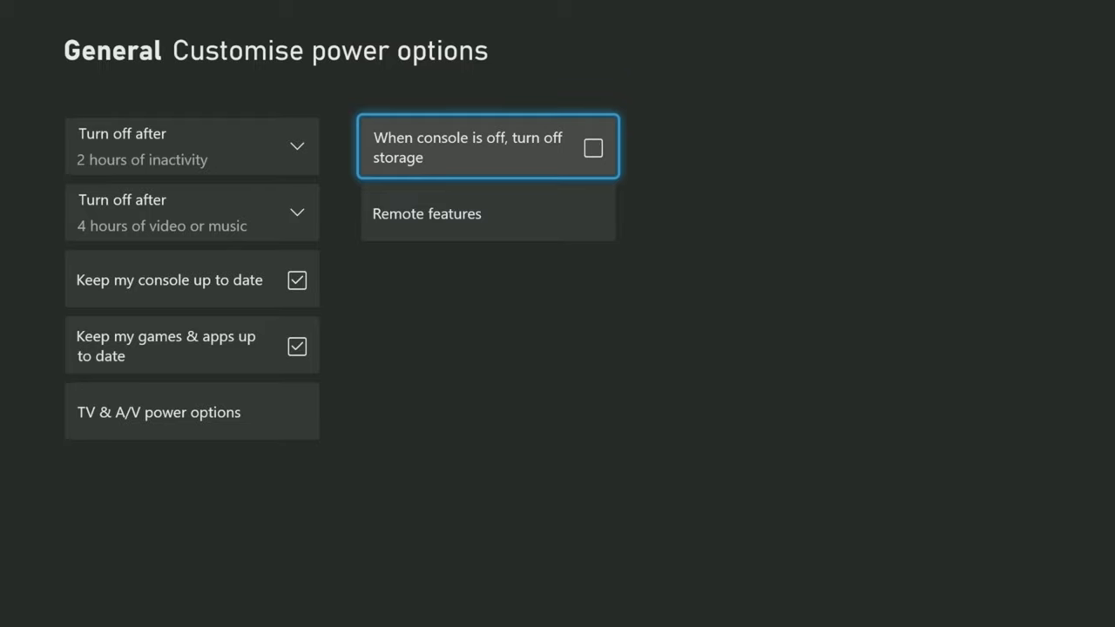